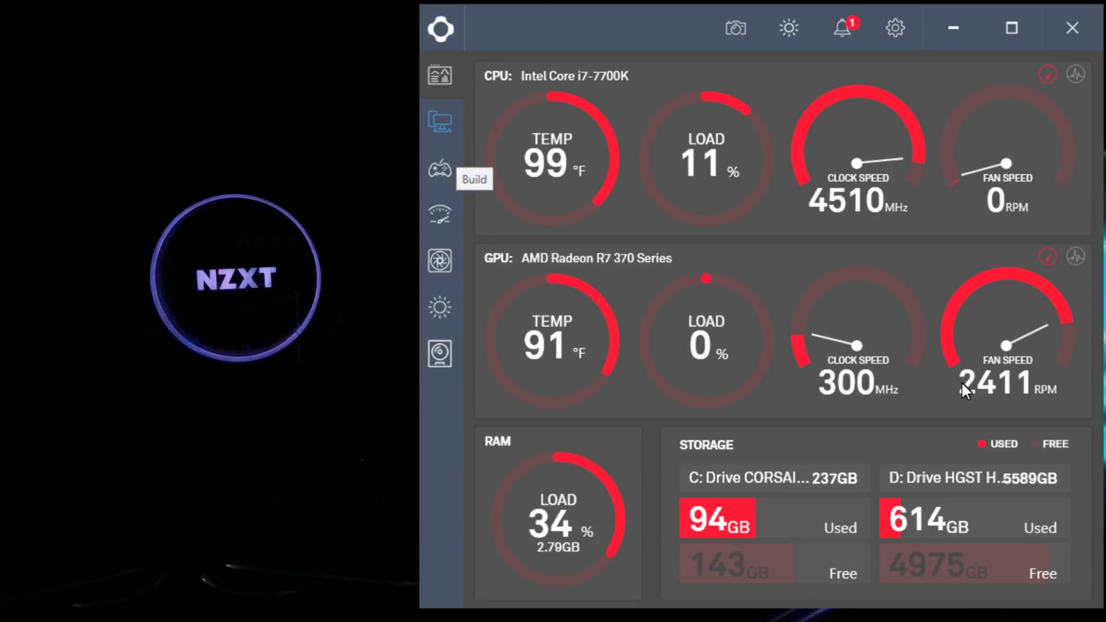
Step: View the PC build specifications, then move to the Kraken cooling settings
{"action": "left_click", "coordinate": [440, 75]}
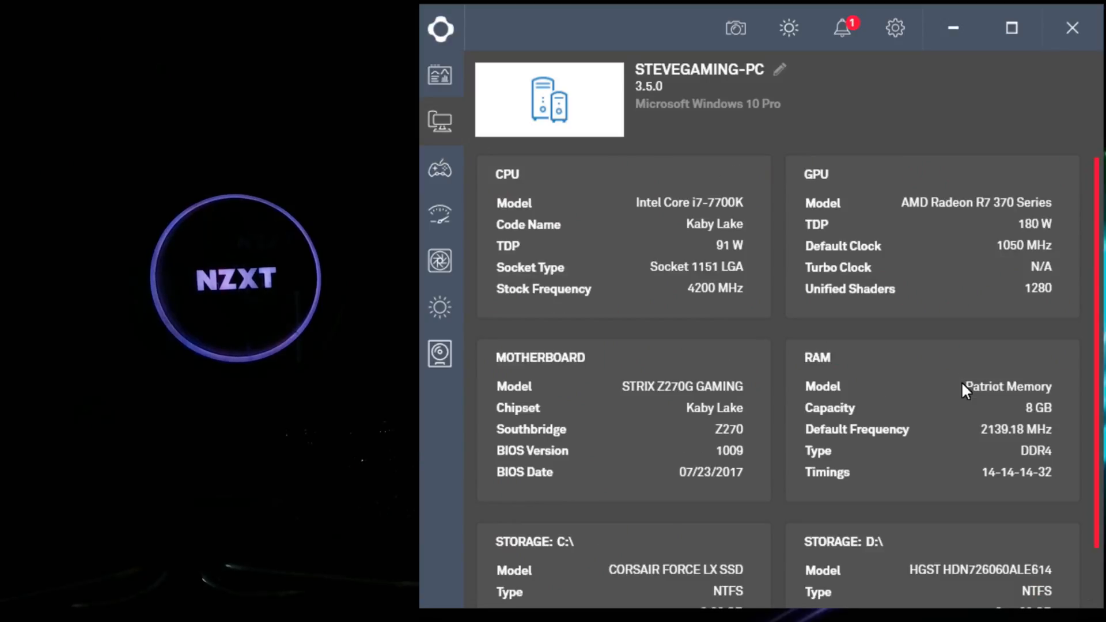
{"action": "mouse_move", "coordinate": [440, 169]}
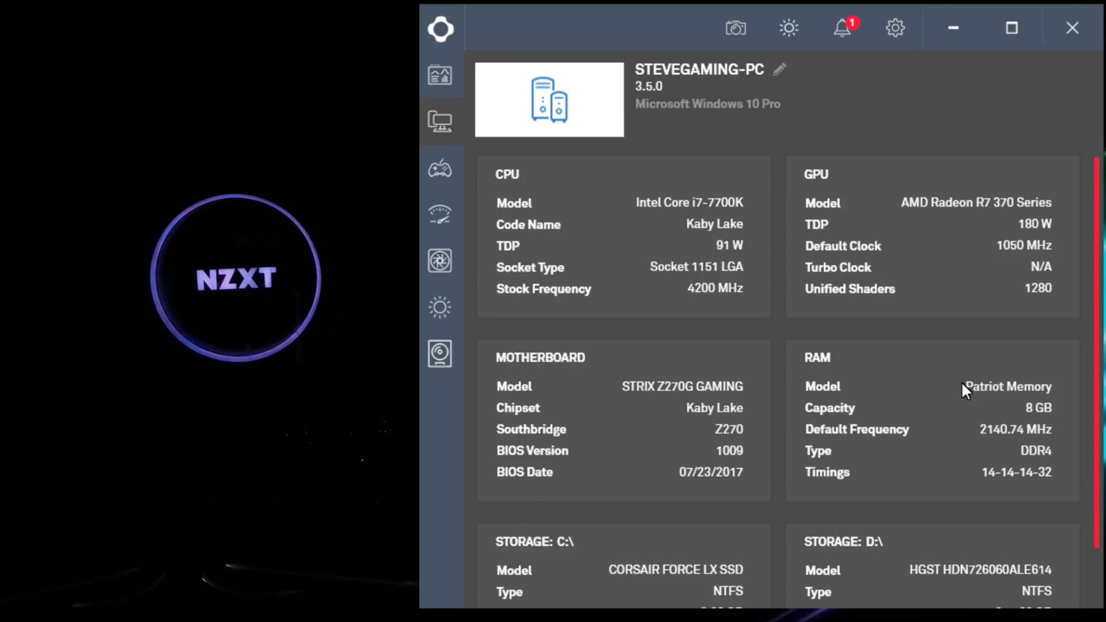
{"action": "left_click", "coordinate": [440, 261]}
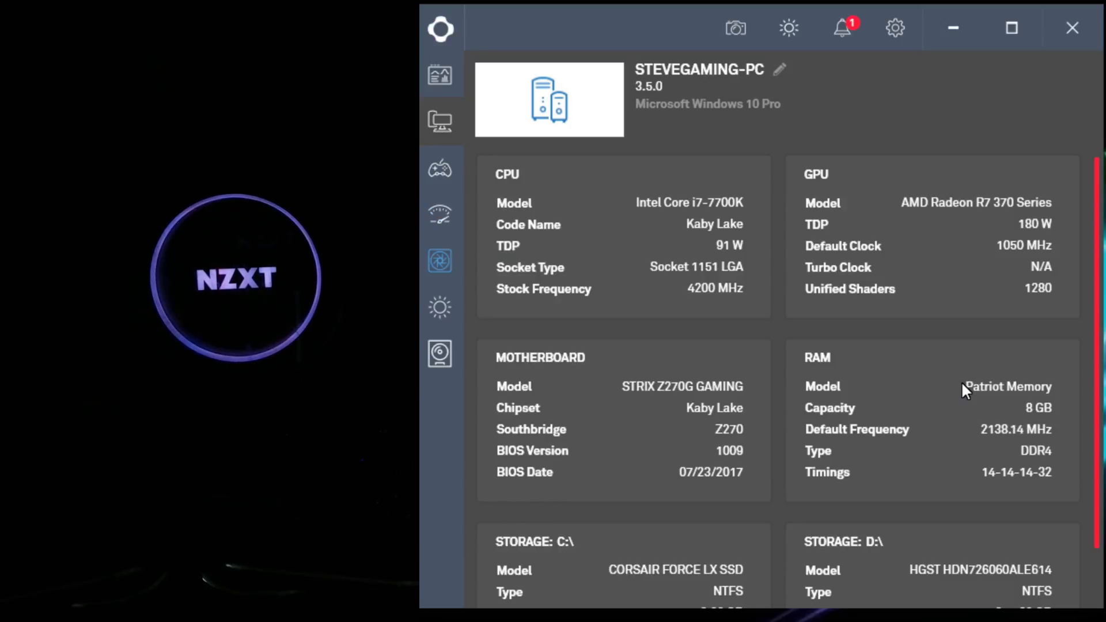
Step: Set the Kraken fan profile to Performance and fix the pump speed at 100%
{"action": "left_click", "coordinate": [439, 260]}
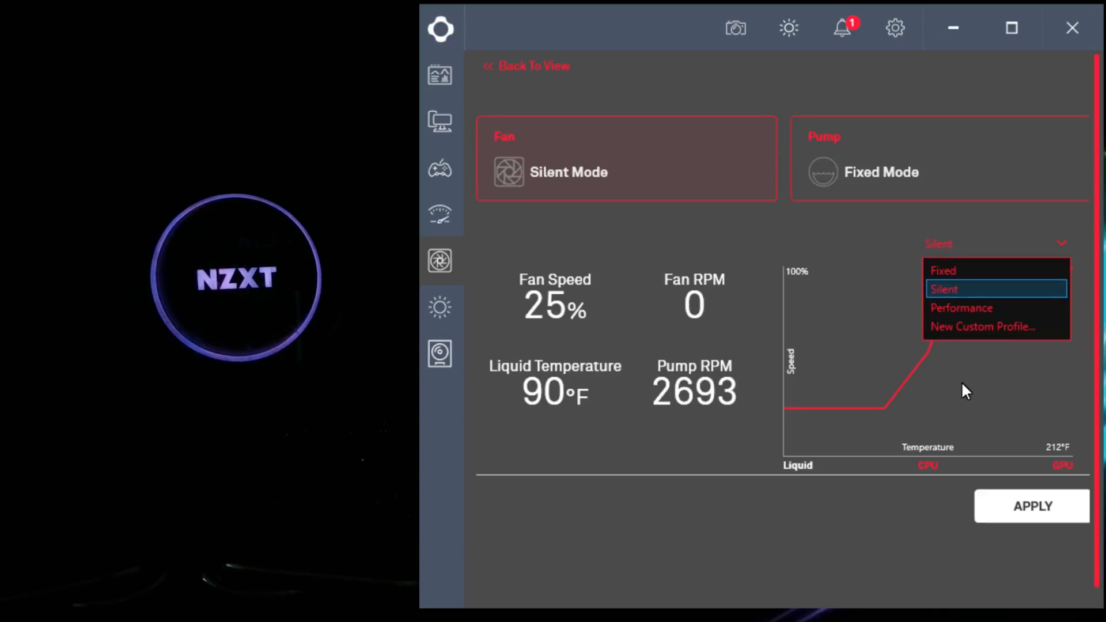
{"action": "left_click", "coordinate": [961, 307]}
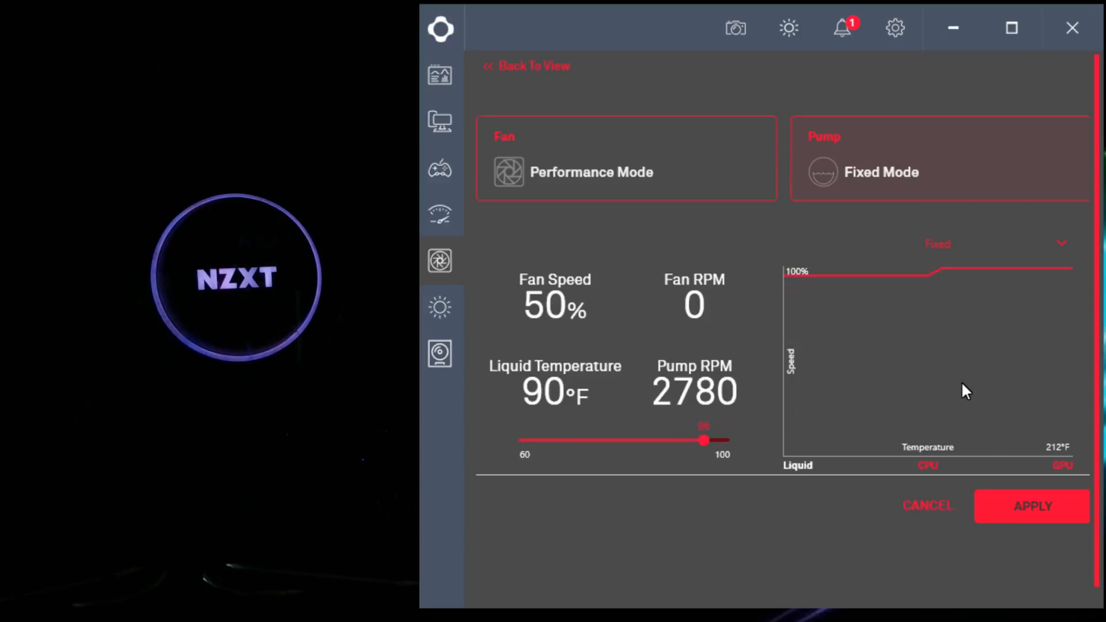
{"action": "left_click_drag", "start_coordinate": [704, 440], "coordinate": [728, 439]}
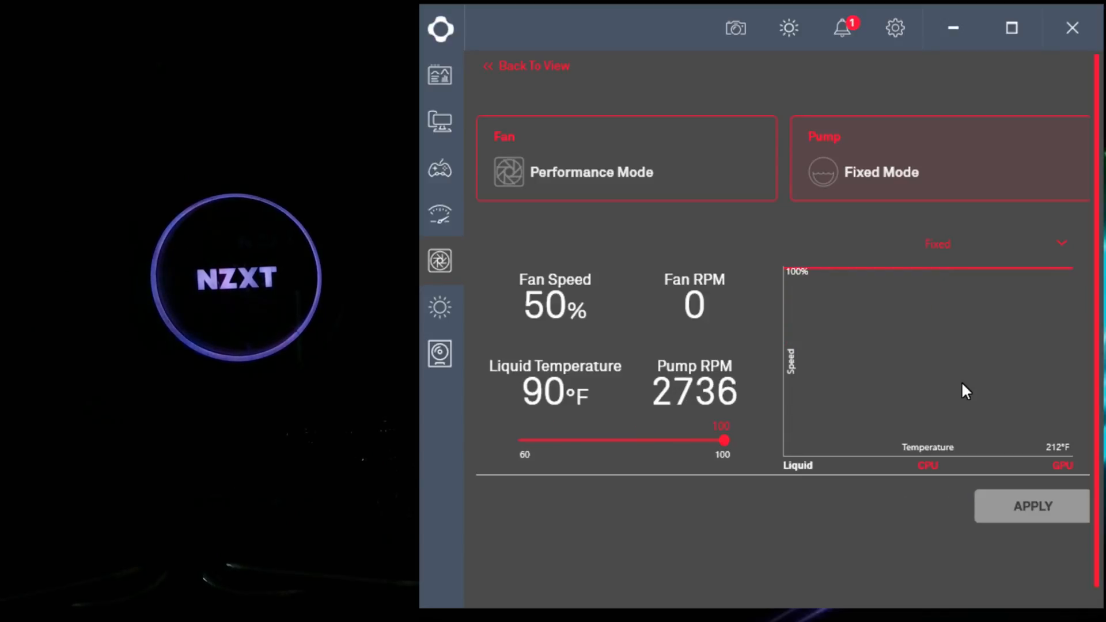
{"action": "left_click", "coordinate": [440, 306]}
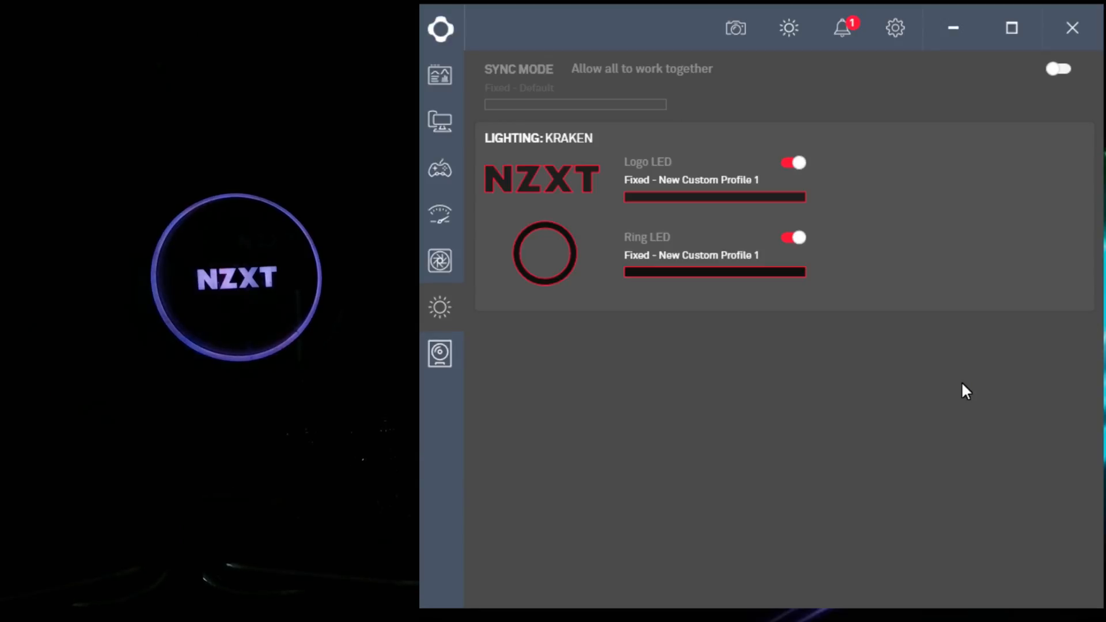
Step: Apply fixed red FF0000 to the logo LED and the ring LED, previewing Breathing on the ring
{"action": "left_click", "coordinate": [713, 179]}
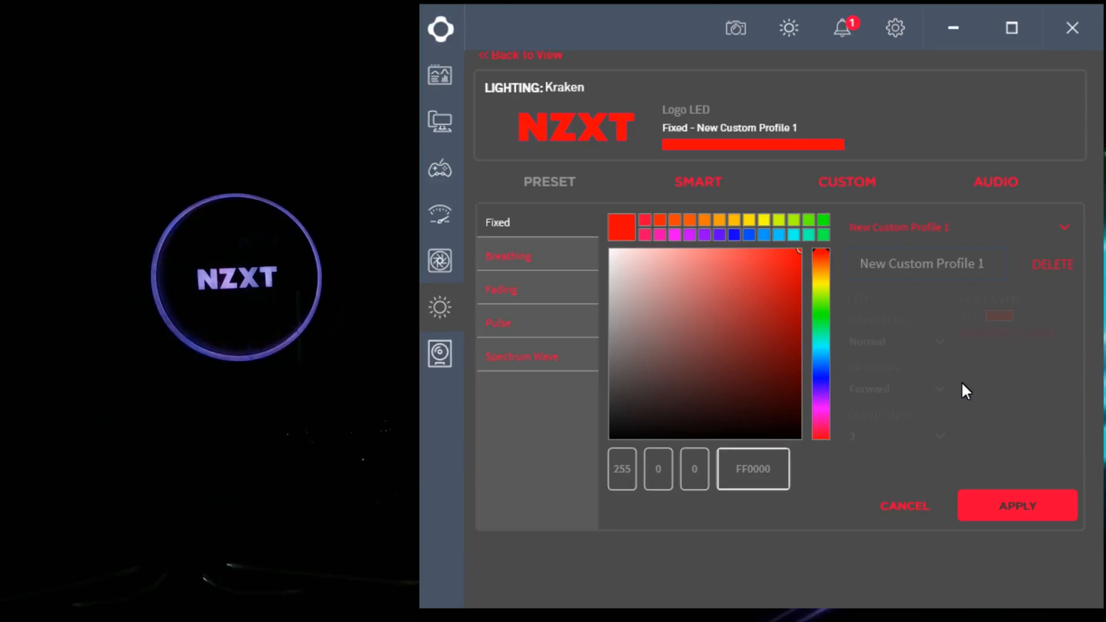
{"action": "left_click", "coordinate": [1016, 506]}
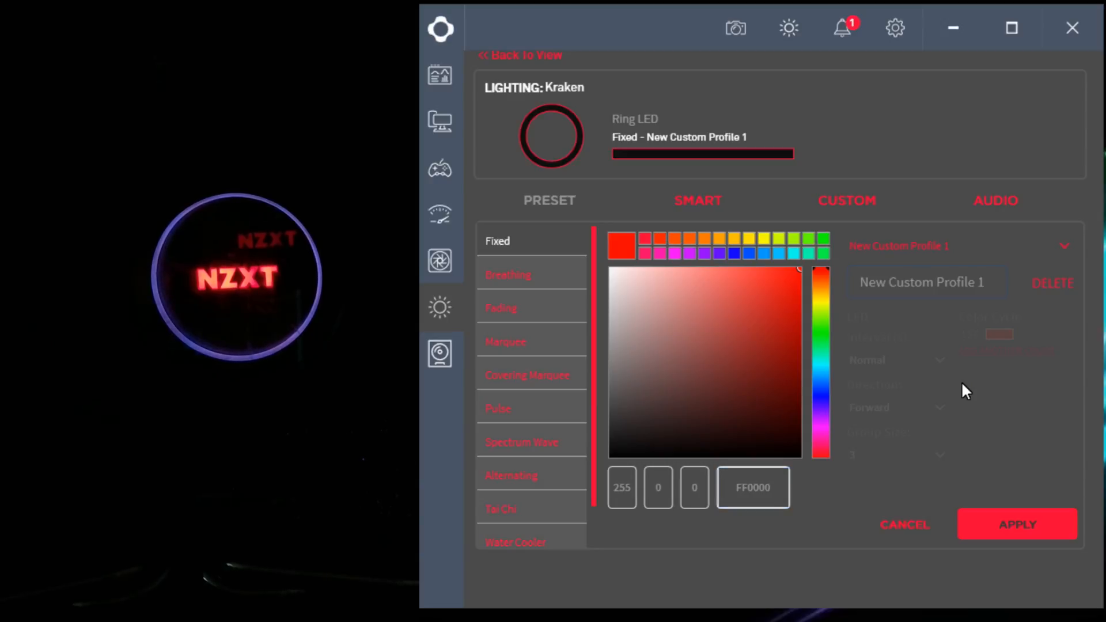
{"action": "left_click", "coordinate": [1017, 525]}
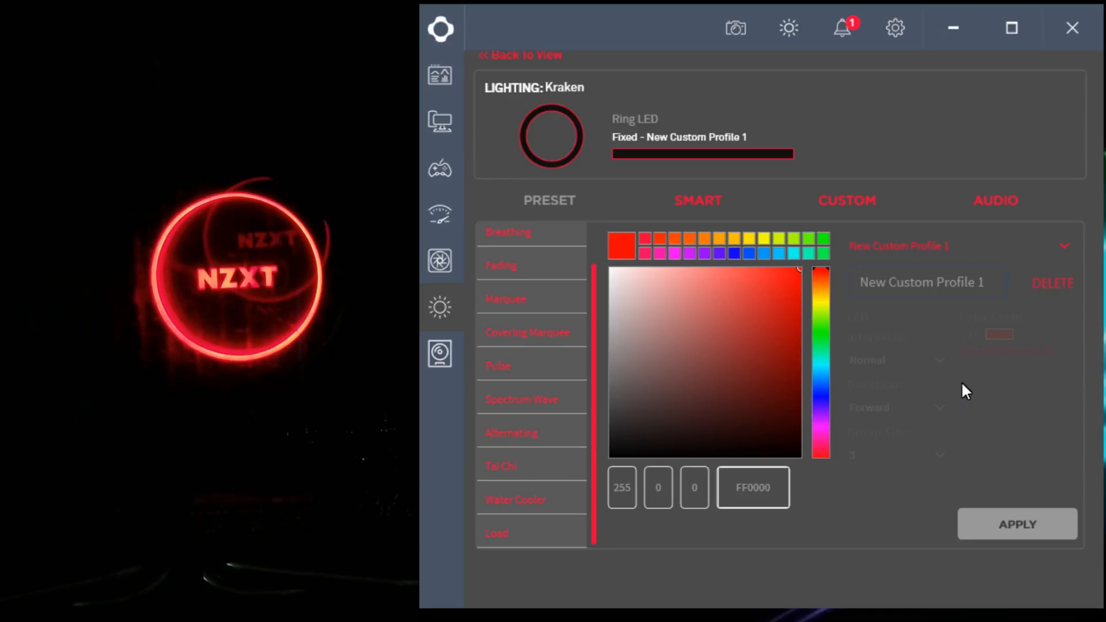
{"action": "left_click", "coordinate": [507, 273]}
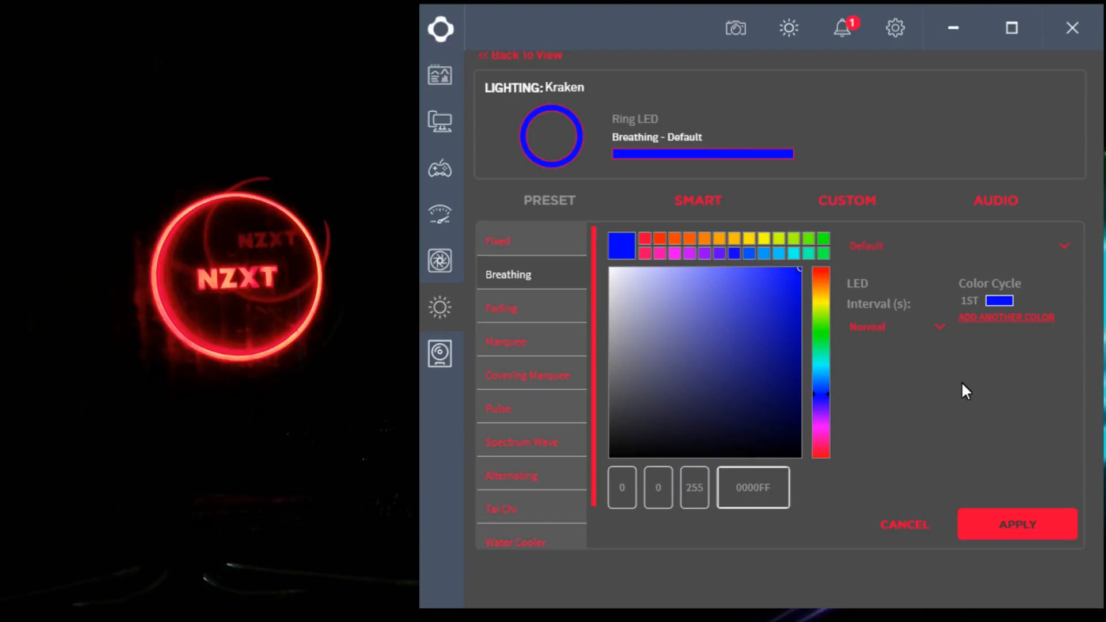
Step: Preview Fading, Covering Marquee and Spectrum Wave ring effects, then return to the overview keeping red
{"action": "left_click", "coordinate": [500, 308]}
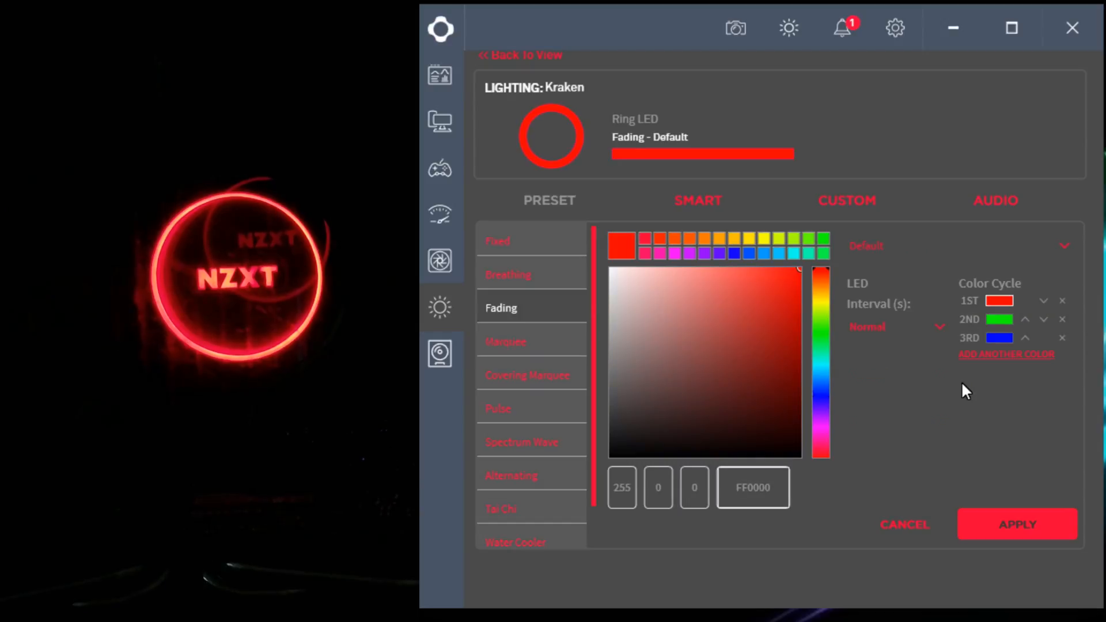
{"action": "left_click", "coordinate": [527, 375]}
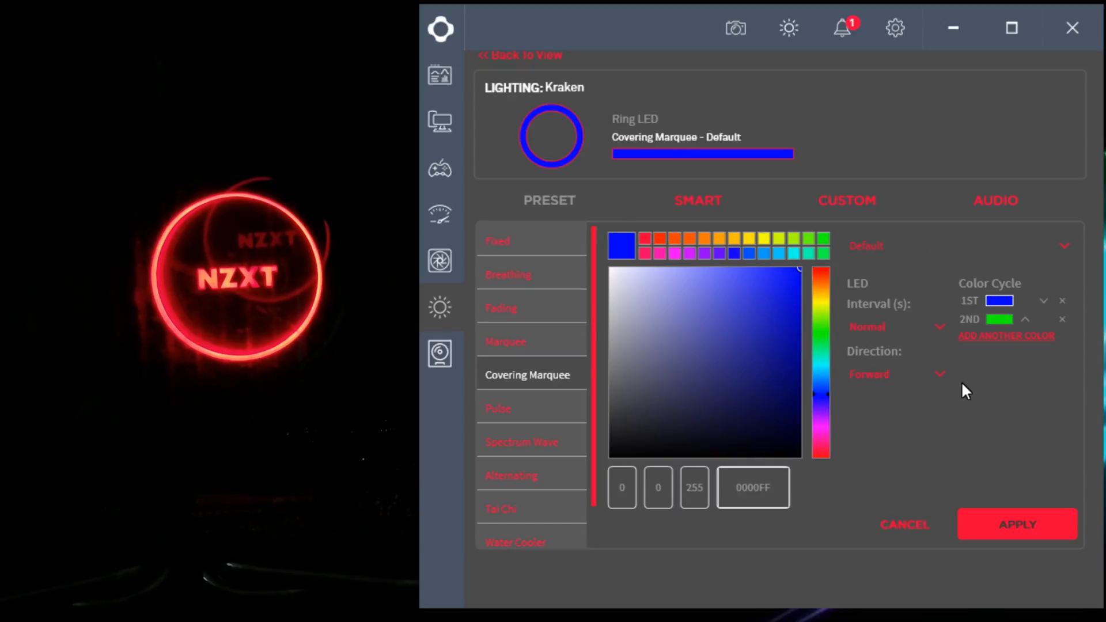
{"action": "left_click", "coordinate": [521, 442]}
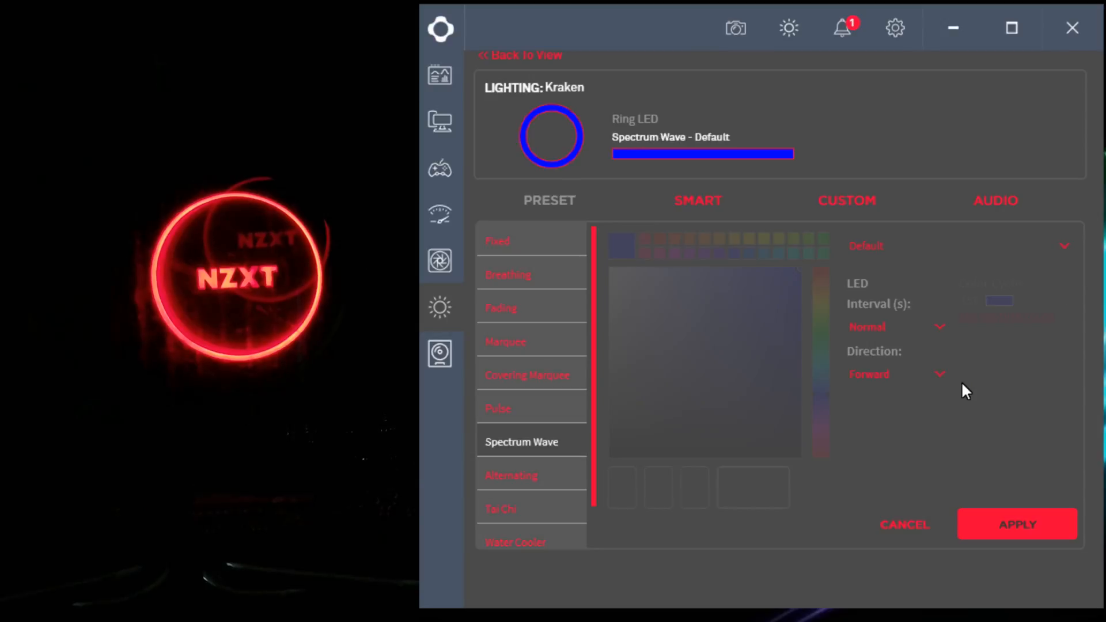
{"action": "left_click", "coordinate": [512, 432]}
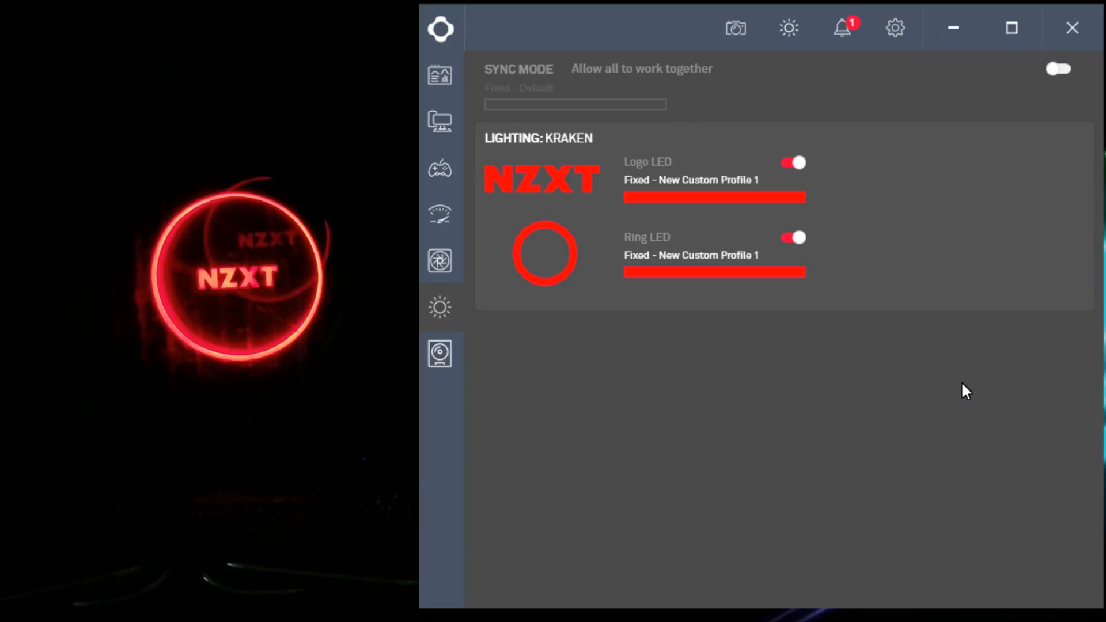
Step: Go to the GPU overclocking page showing default power limit, core and memory clocks
{"action": "left_click", "coordinate": [440, 353]}
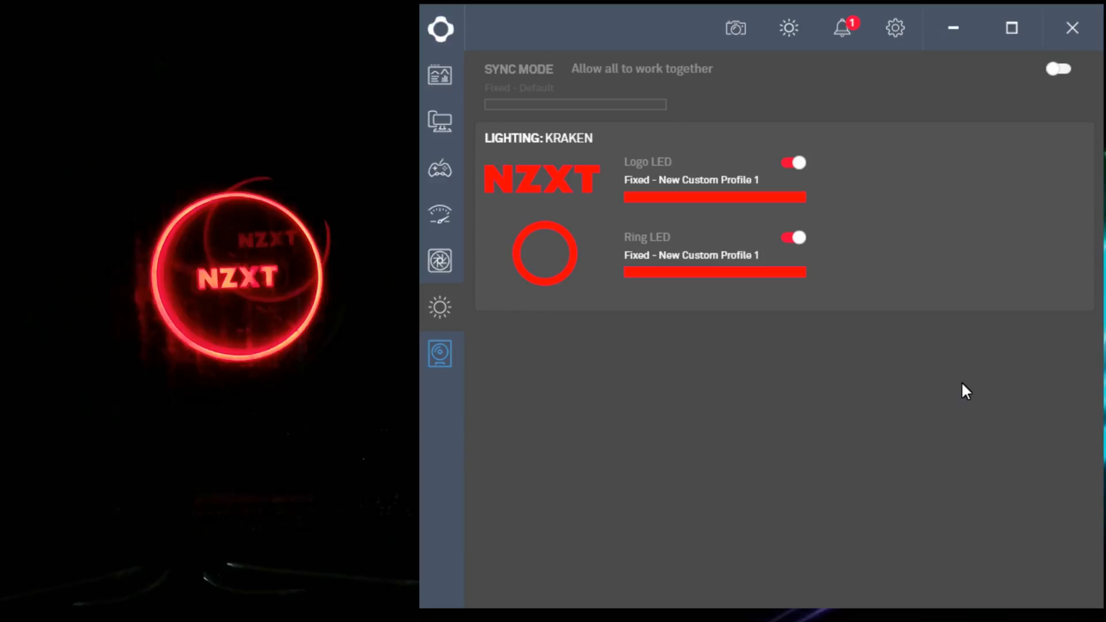
{"action": "mouse_move", "coordinate": [439, 353]}
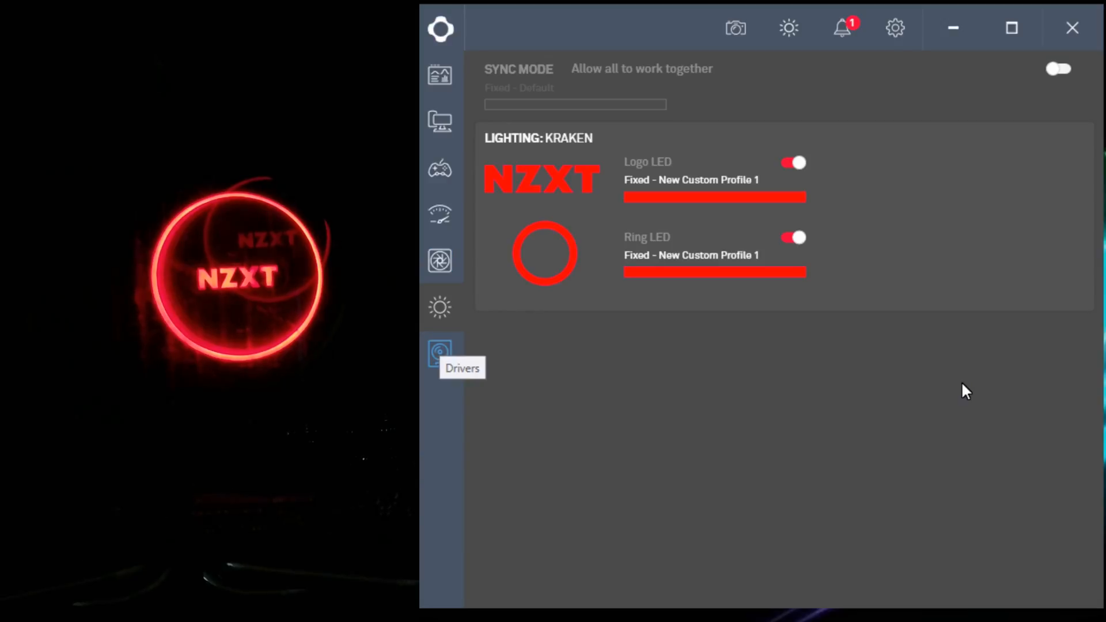
{"action": "left_click", "coordinate": [439, 354]}
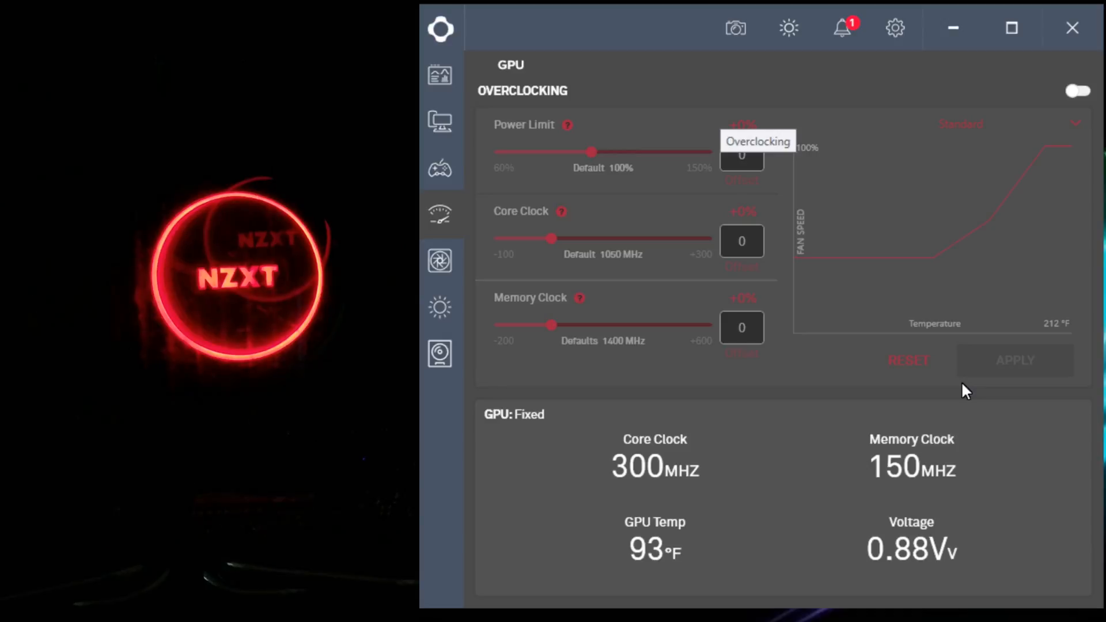
Step: Enable GPU overclocking in Standard mode and apply it, then view the gaming statistics
{"action": "left_click", "coordinate": [1078, 90]}
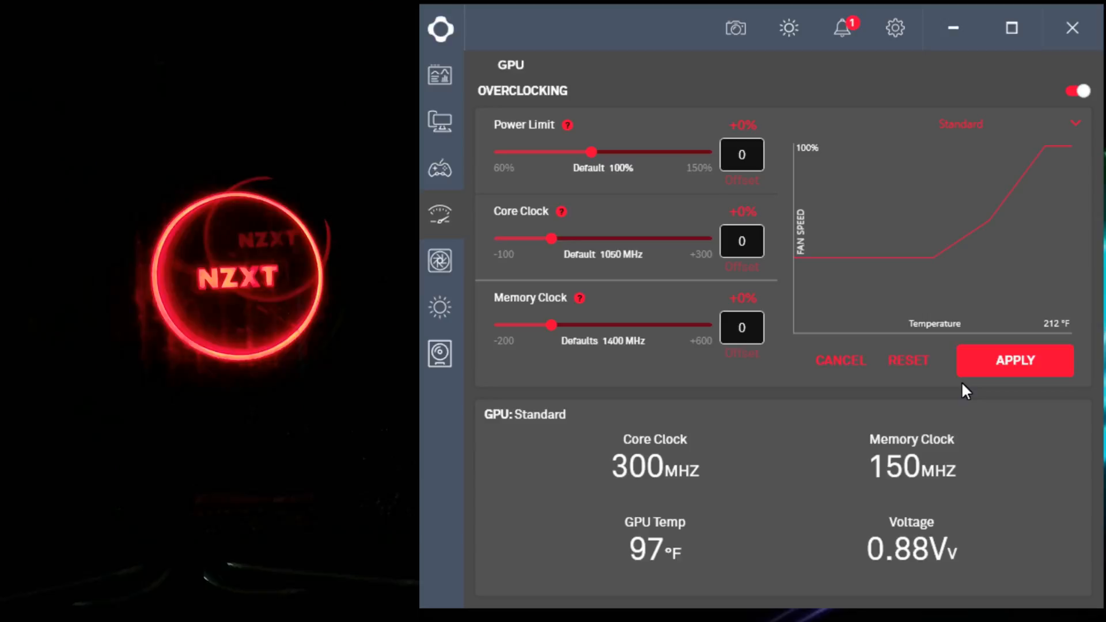
{"action": "left_click", "coordinate": [1014, 360]}
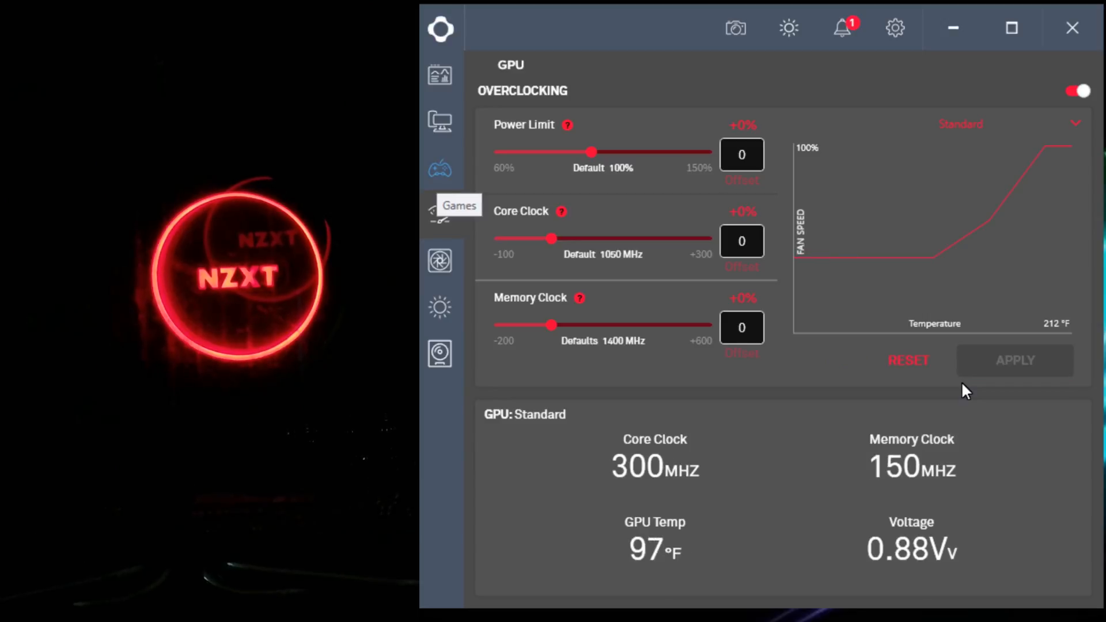
{"action": "left_click", "coordinate": [440, 169]}
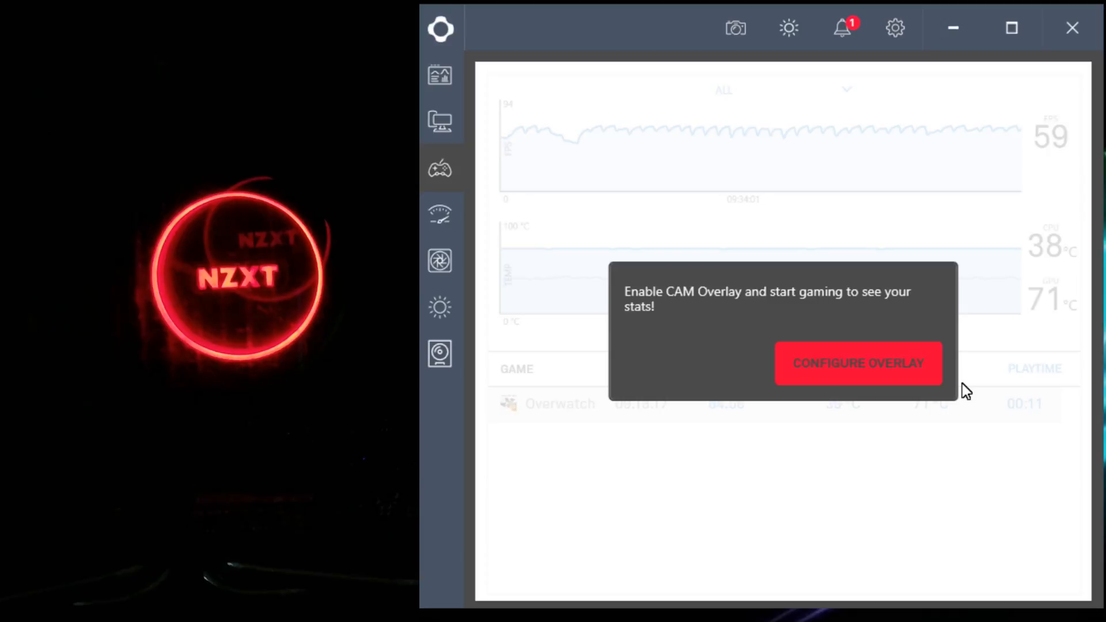
Step: Dismiss the Games overlay prompt and return to the PC build specifications page
{"action": "left_click", "coordinate": [857, 363]}
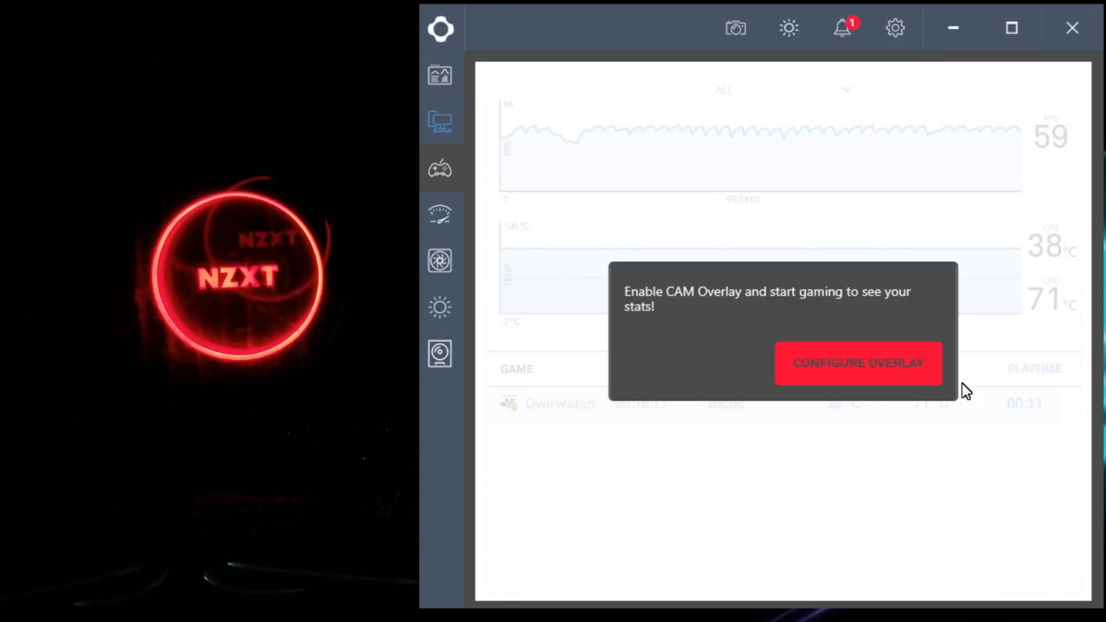
{"action": "left_click", "coordinate": [439, 120]}
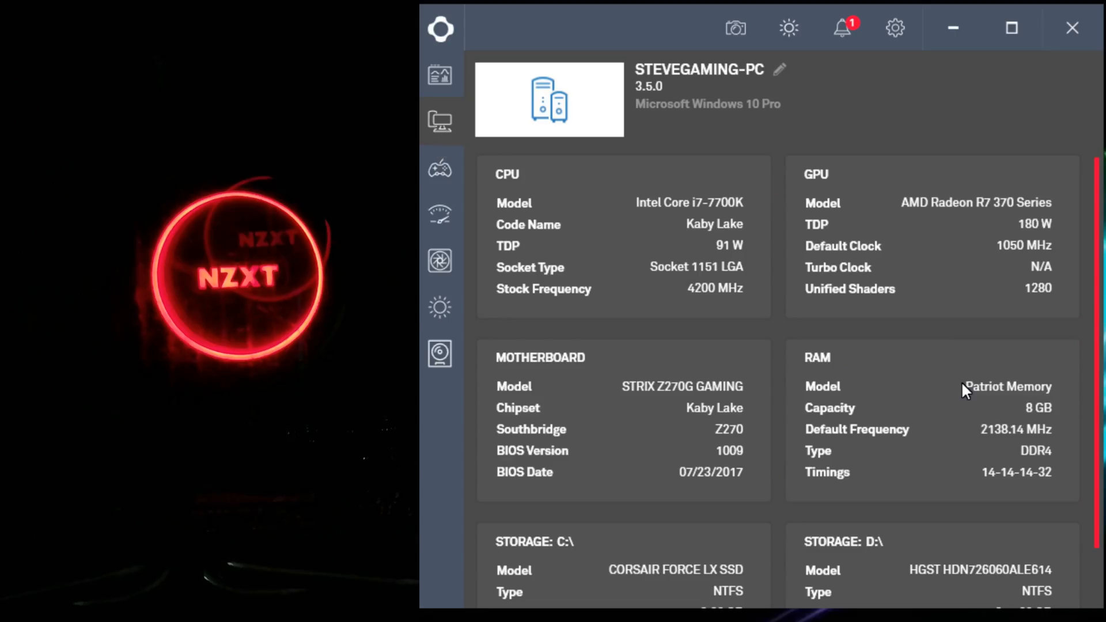
{"action": "scroll", "scroll_direction": "down", "scroll_amount": 3}
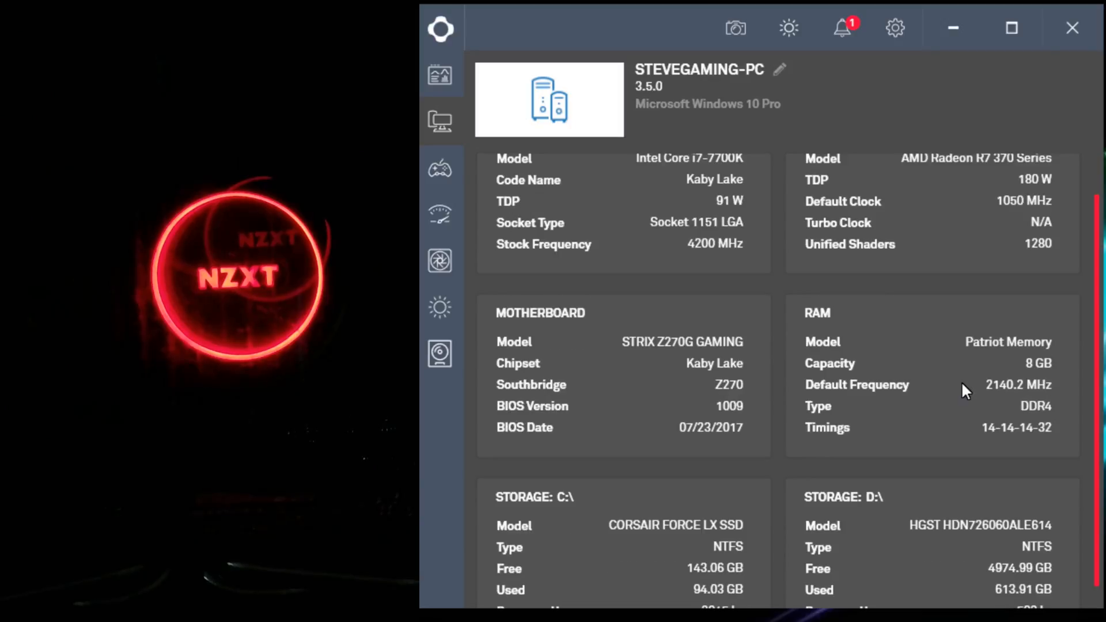
{"action": "scroll", "scroll_direction": "down", "scroll_amount": 3}
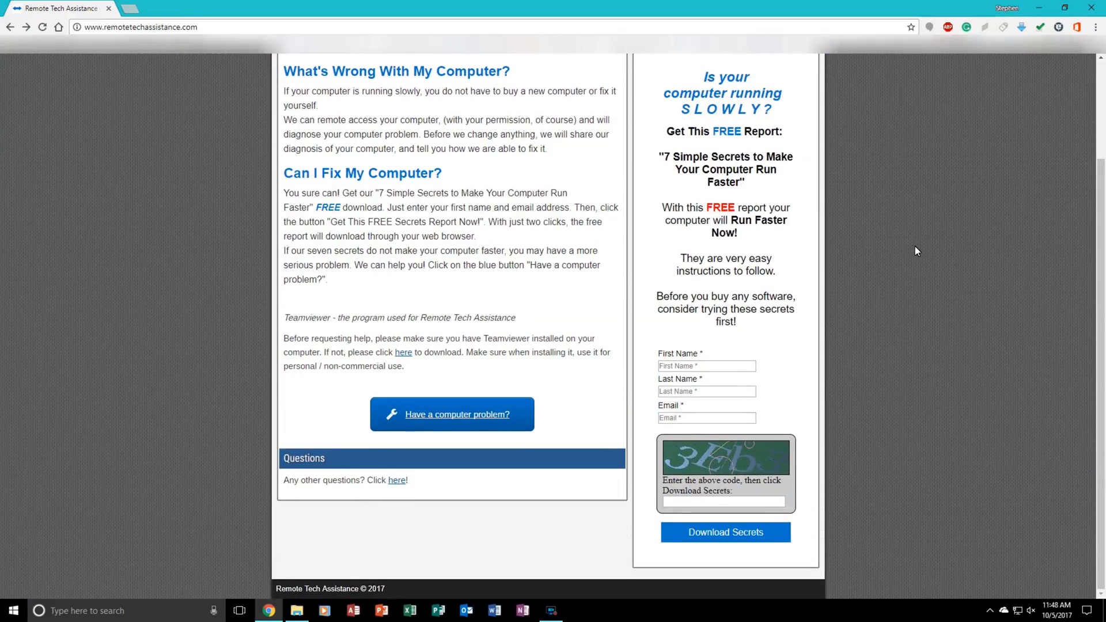
{"action": "scroll", "scroll_direction": "up", "scroll_amount": 3}
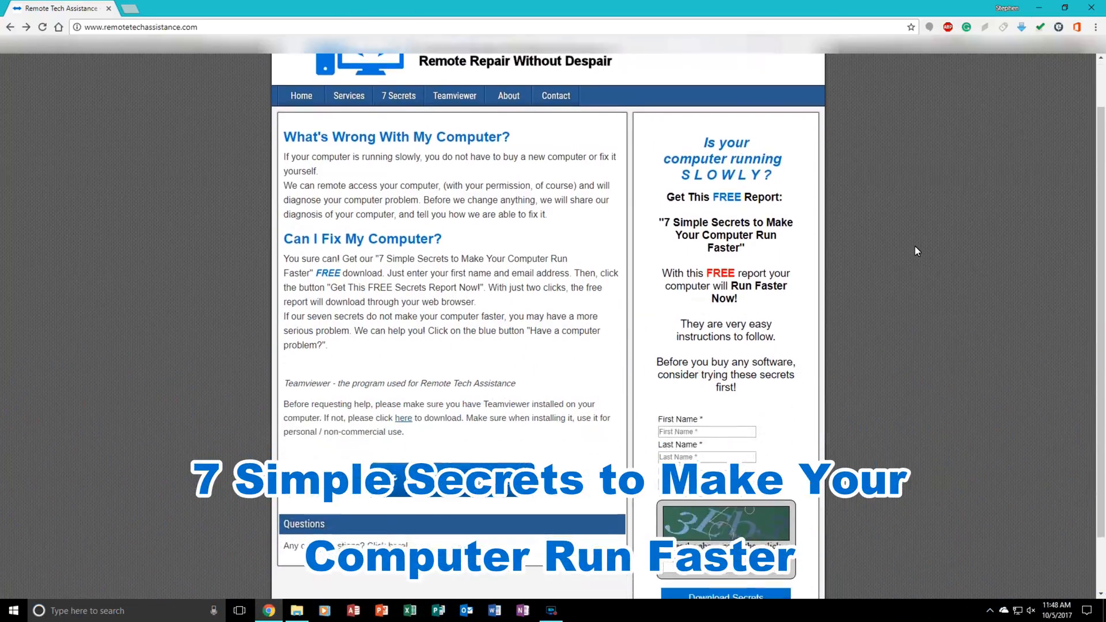
{"action": "scroll", "scroll_direction": "down", "scroll_amount": 3}
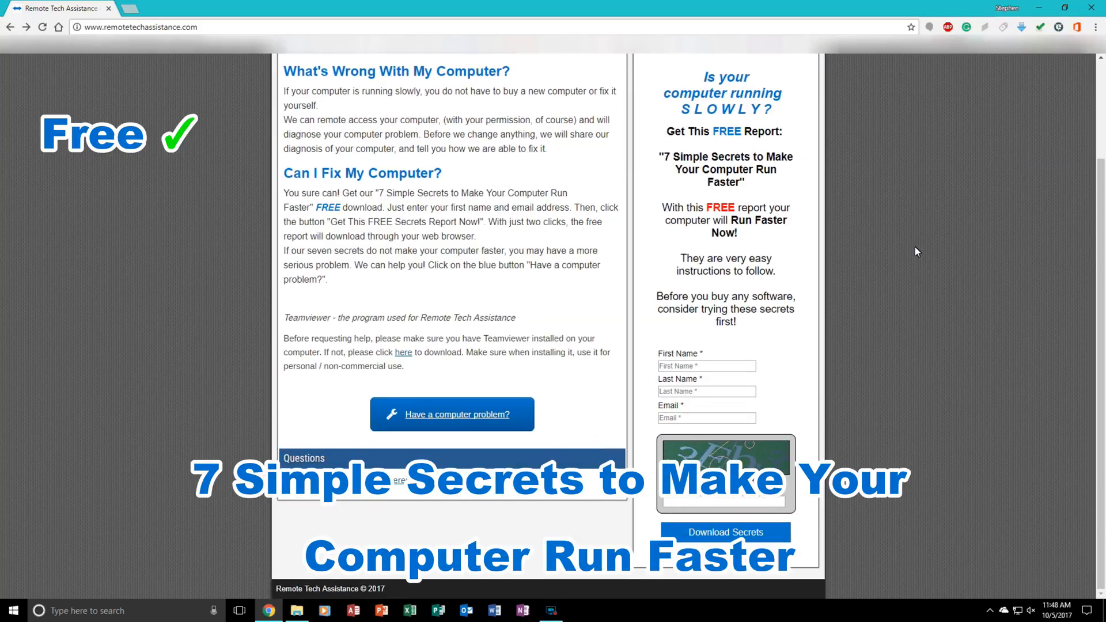